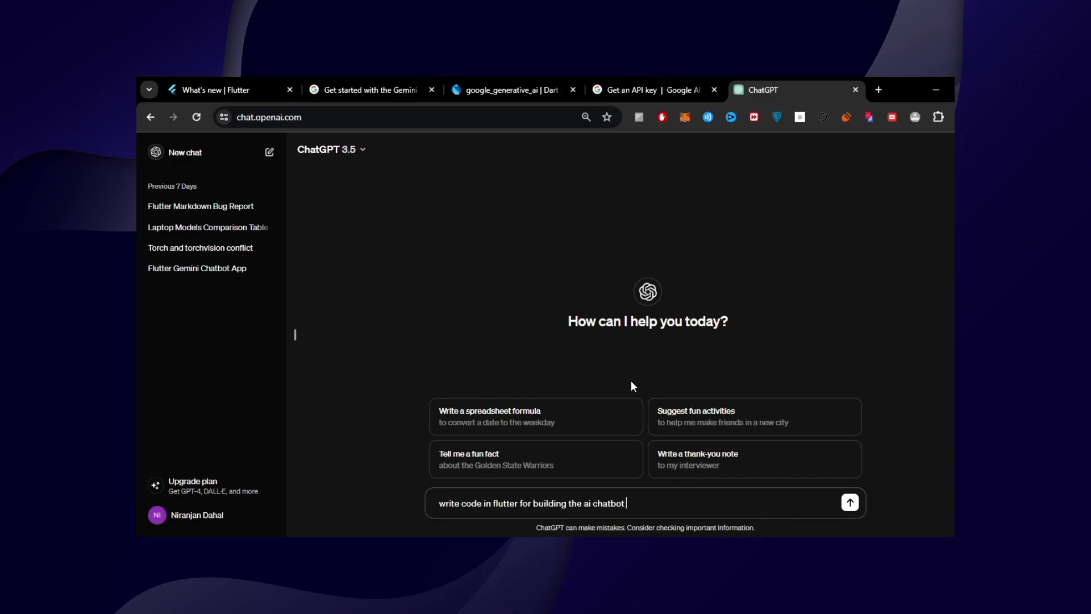
Send ChatGPT the prompt 'write code in flutter for building the ai chatbot'
{"action": "left_click", "coordinate": [850, 502]}
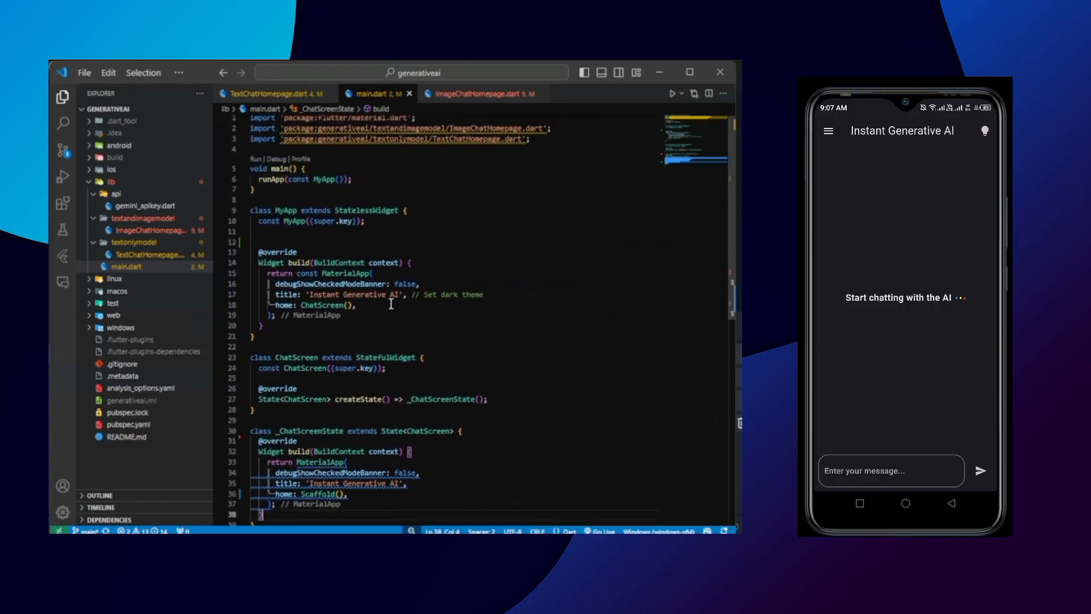
{"action": "scroll", "scroll_direction": "down", "scroll_amount": 3}
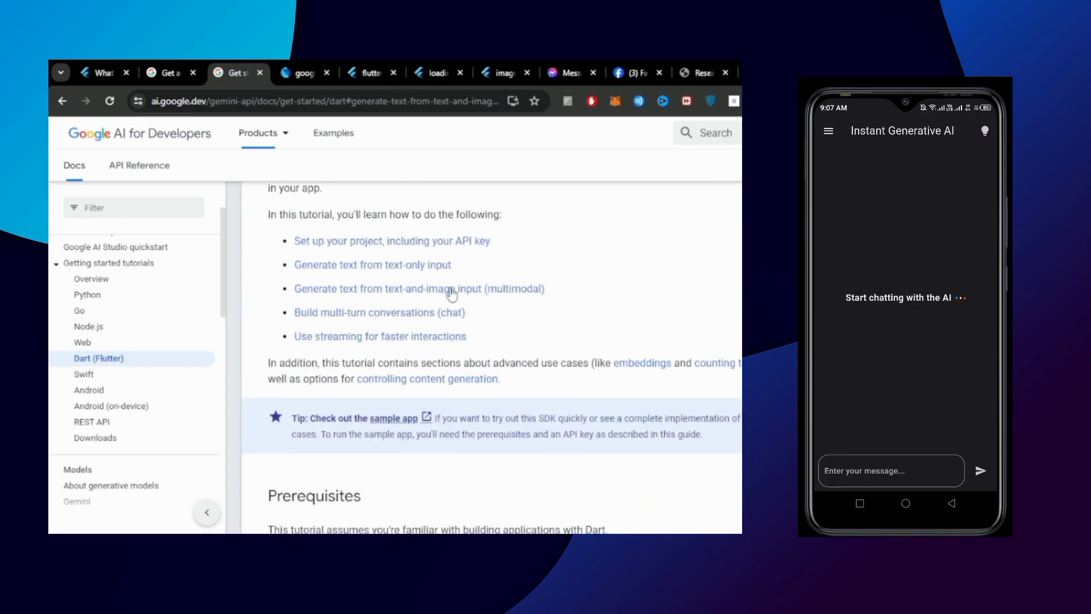
Scroll through the Dart (Flutter) Gemini API tutorial topics on ai.google.dev
{"action": "scroll", "scroll_direction": "down", "scroll_amount": 3}
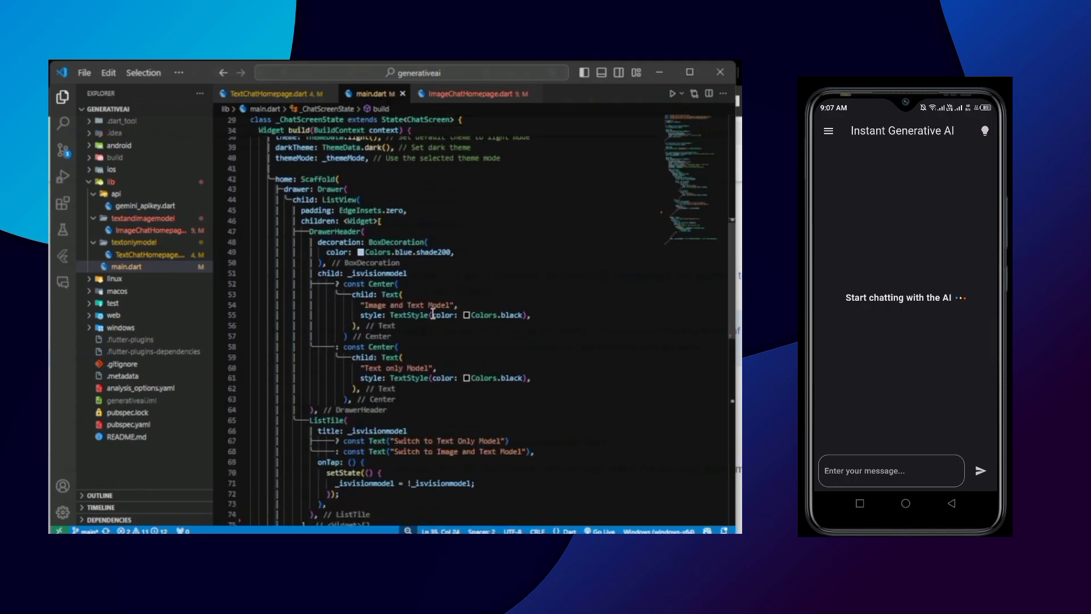
Add darkTheme, themeMode, and a drawer whose ListTile toggles _isvisionmodel in main.dart
{"action": "left_click", "coordinate": [272, 93]}
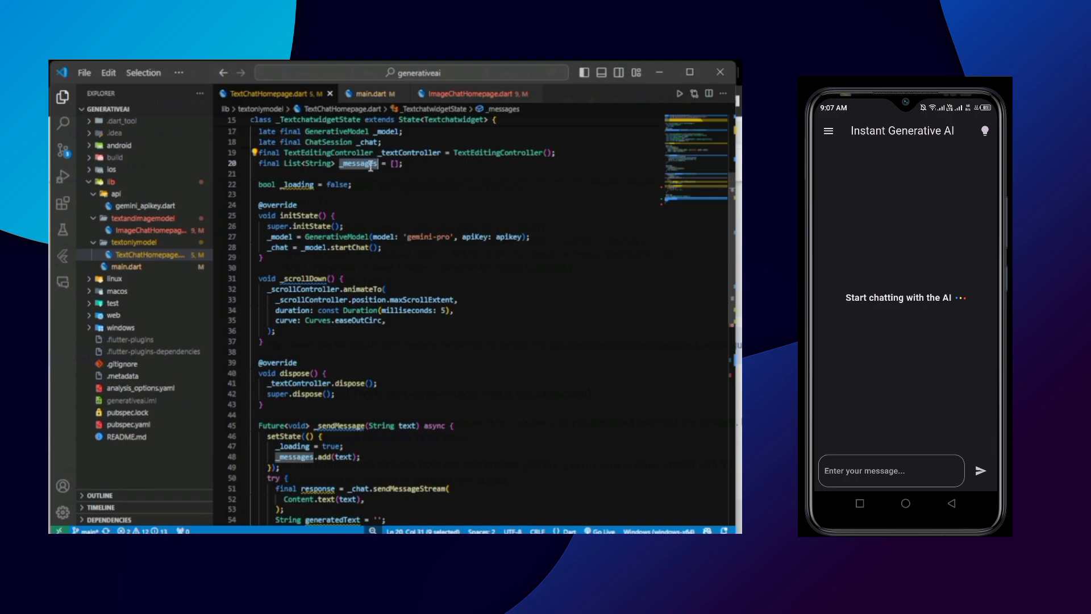
{"action": "mouse_move", "coordinate": [413, 235]}
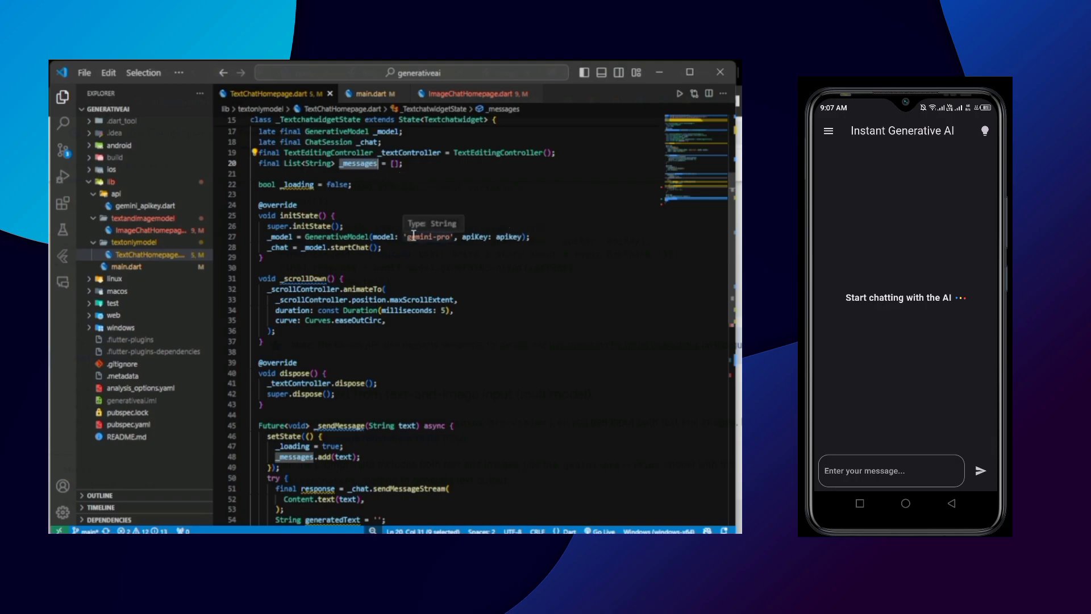
Write async _sendMessage with setState, sendMessageStream chunk loop and try/catch; stub build Column
{"action": "scroll", "scroll_direction": "down", "scroll_amount": 3}
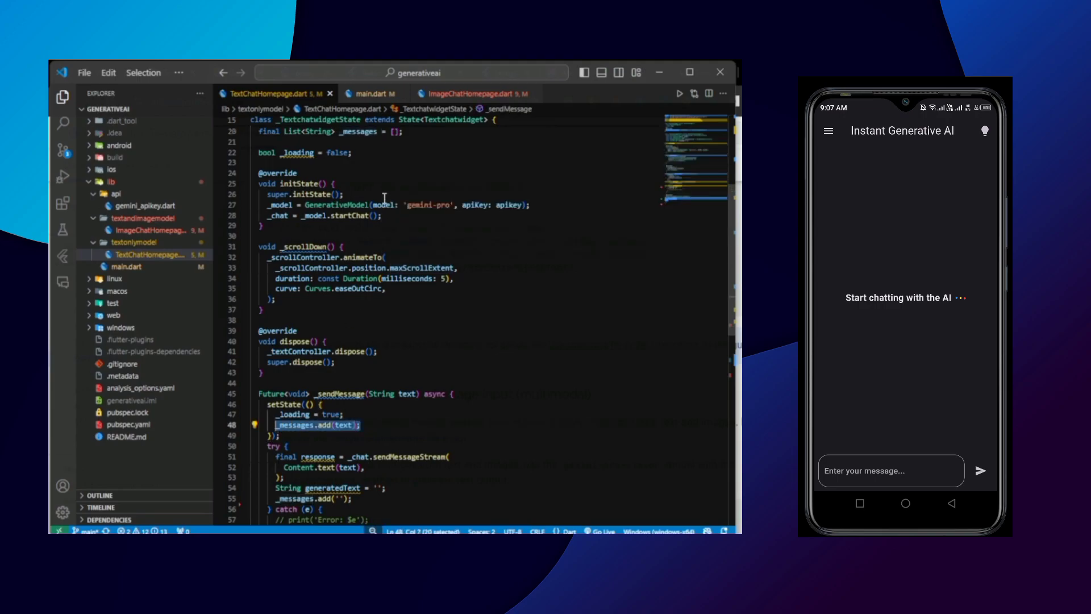
{"action": "scroll", "scroll_direction": "down", "scroll_amount": 3}
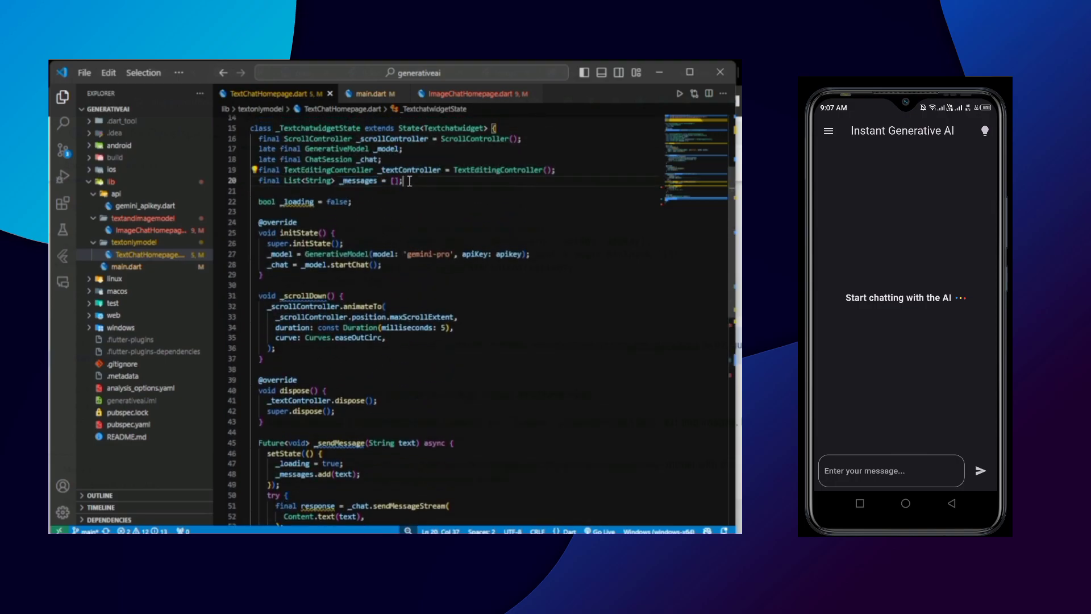
{"action": "scroll", "scroll_direction": "down", "scroll_amount": 3}
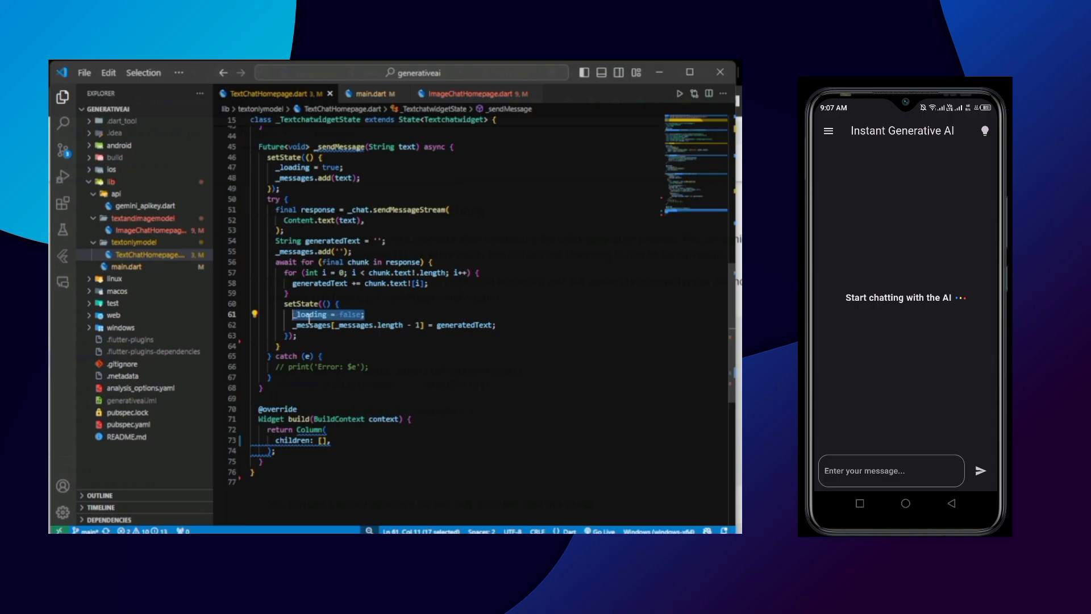
{"action": "left_click", "coordinate": [505, 327]}
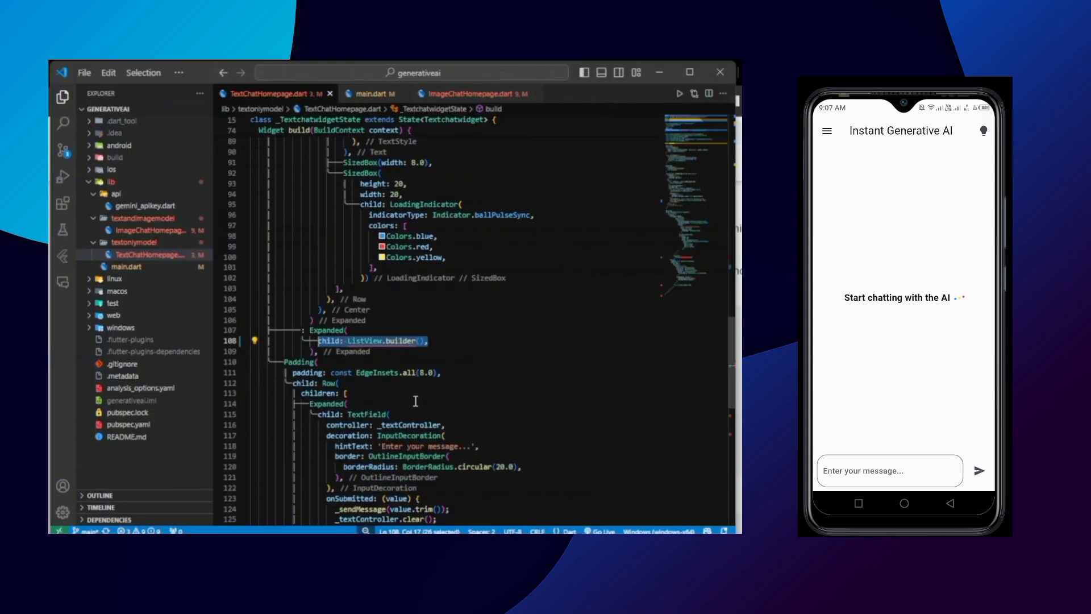
Add the start-chatting placeholder with LoadingIndicator, a ListView.builder, and a TextField calling _sendMessage
{"action": "scroll", "scroll_direction": "down", "scroll_amount": 3}
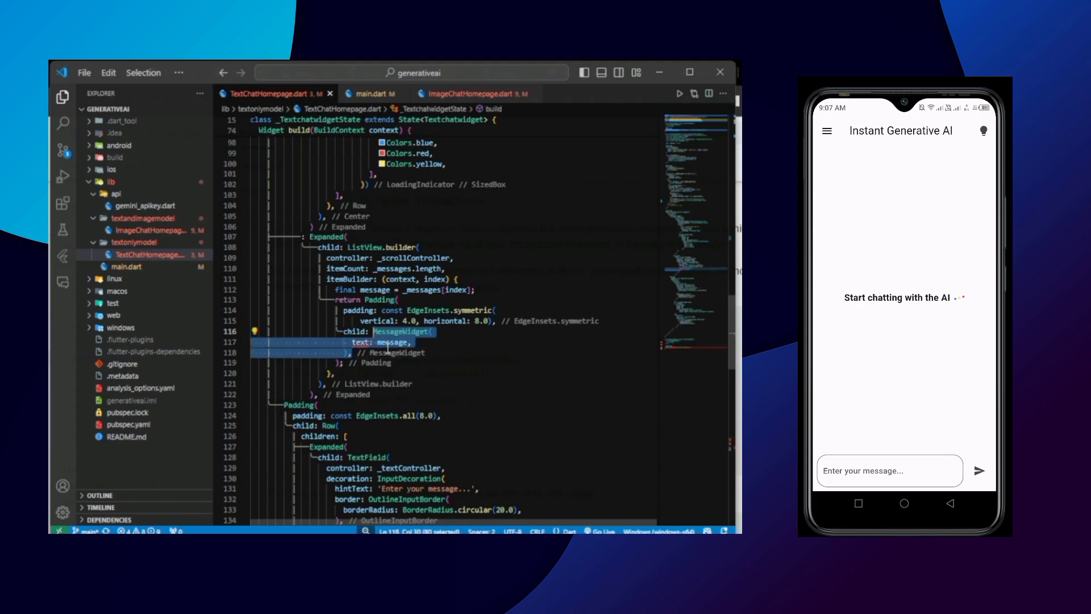
Set ListView.builder to _scrollController and _messages.length, rendering padded MessageWidget items
{"action": "left_click", "coordinate": [202, 93]}
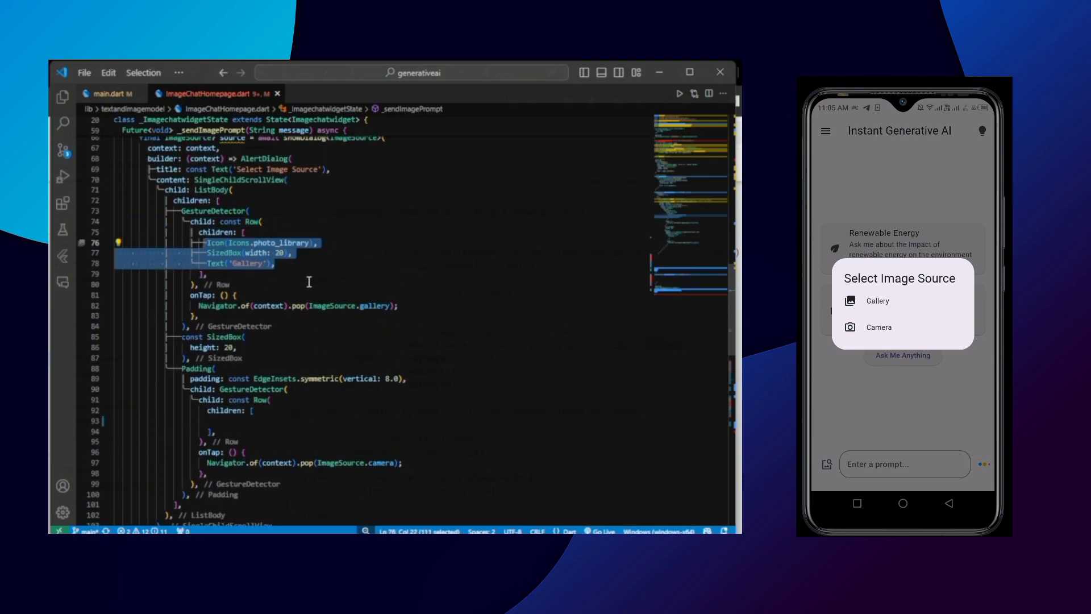
Add a 'Select Image Source' AlertDialog with Gallery and Camera options to _sendImagePrompt
{"action": "scroll", "scroll_direction": "down", "scroll_amount": 3}
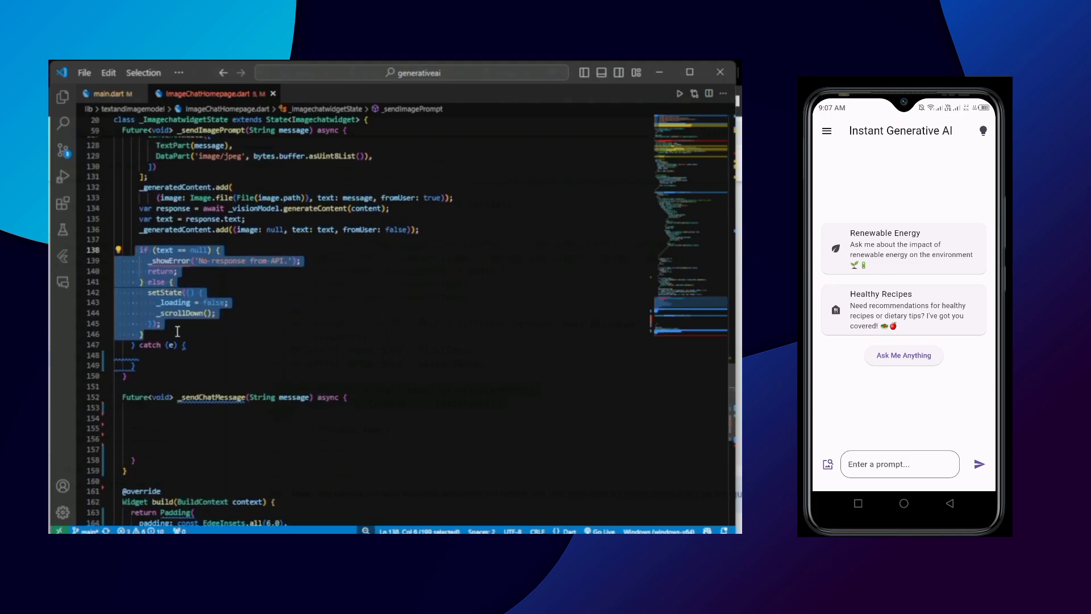
Add the null-response check with catch and finally blocks, then set _loading true in _sendChatMessage
{"action": "scroll", "scroll_direction": "down", "scroll_amount": 3}
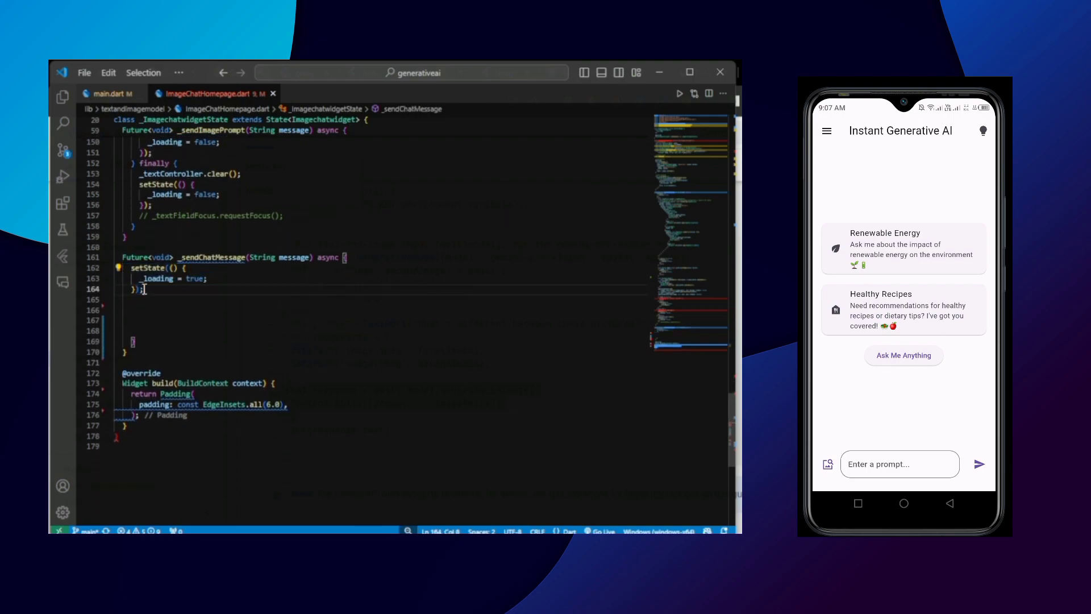
Write the message-sending and response-handling code inside _sendChatMessage
{"action": "left_click", "coordinate": [187, 269]}
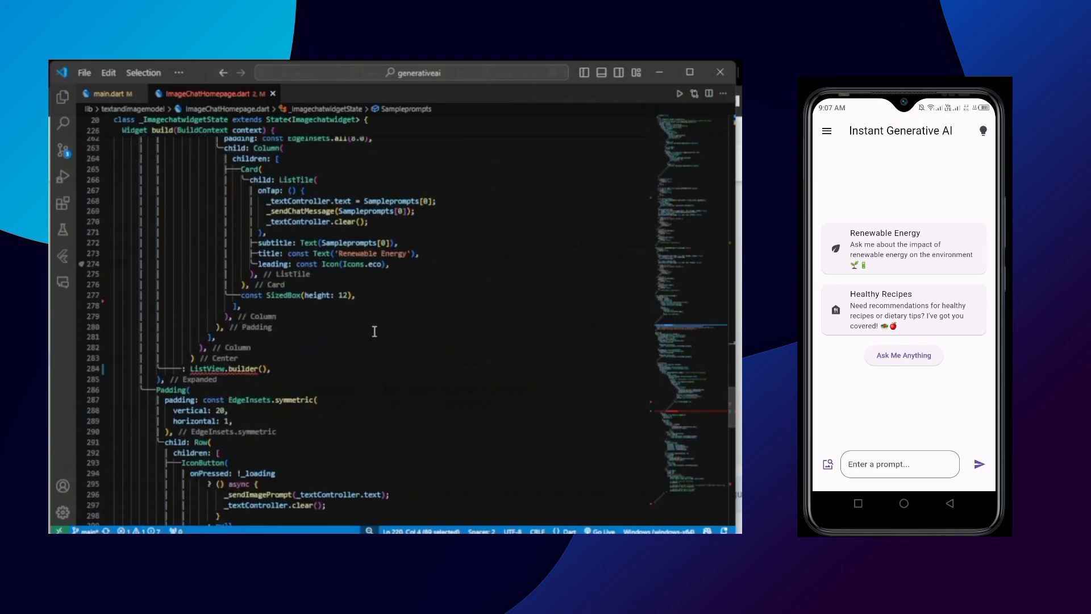
Give the Renewable Energy ListTile an onTap calling _sendChatMessage(Sampleprompts[0]), then add a line
{"action": "scroll", "scroll_direction": "down", "scroll_amount": 3}
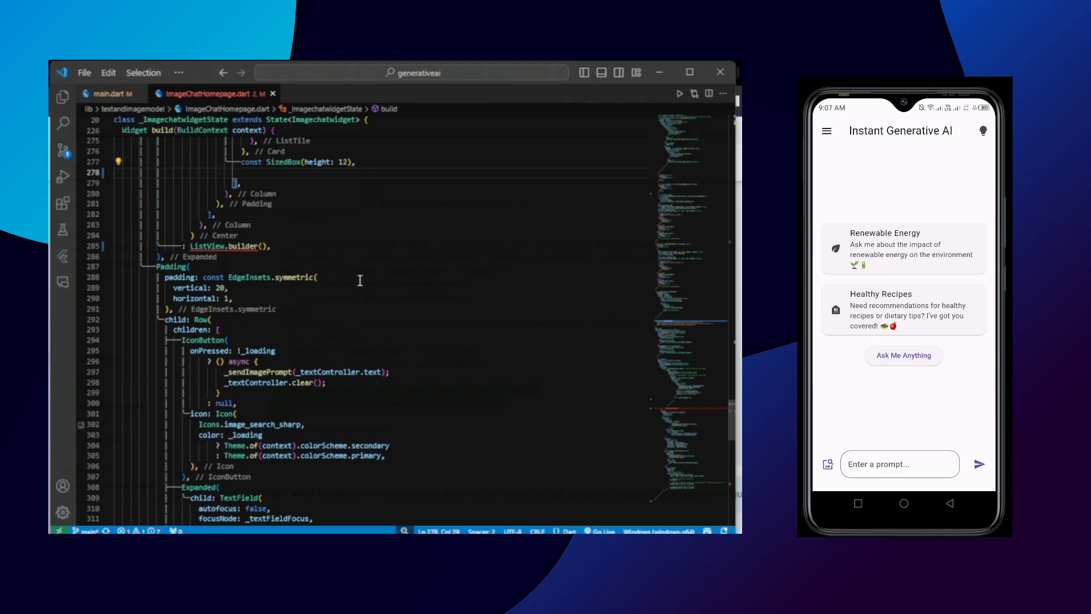